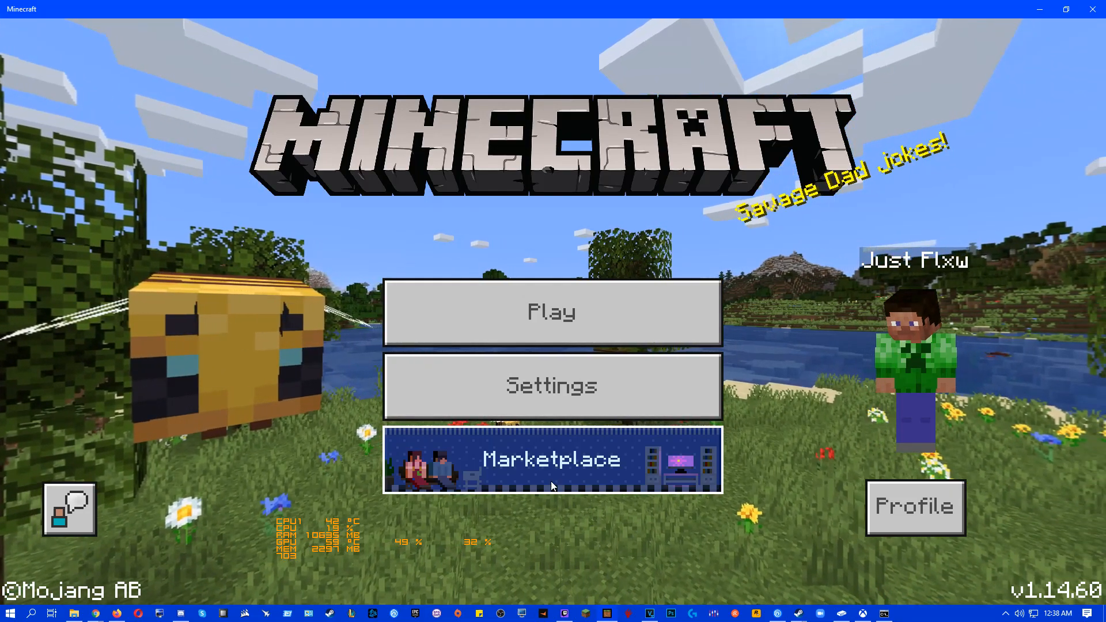
Browse Marketplace texture packs filtered to ones by Minecraft, then head back toward the front page
click(552, 460)
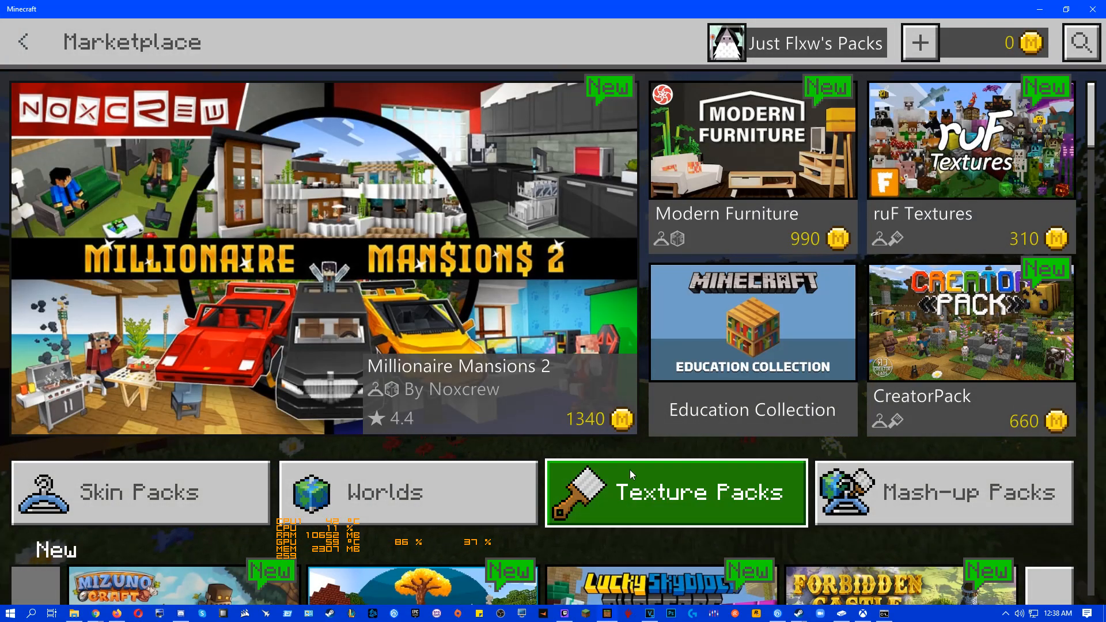
click(675, 493)
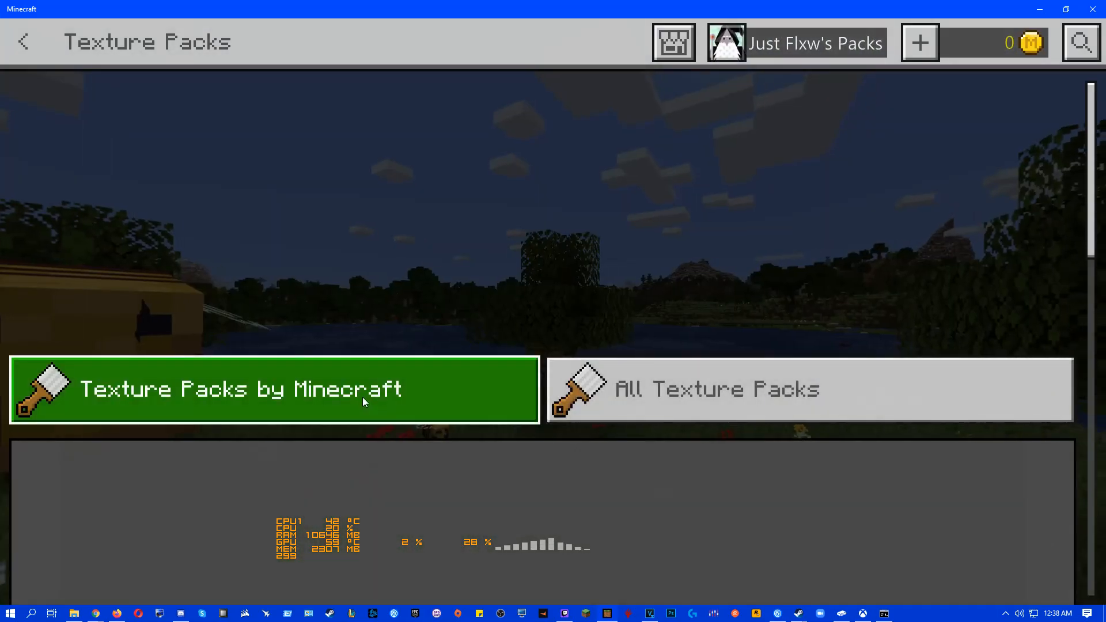
click(274, 389)
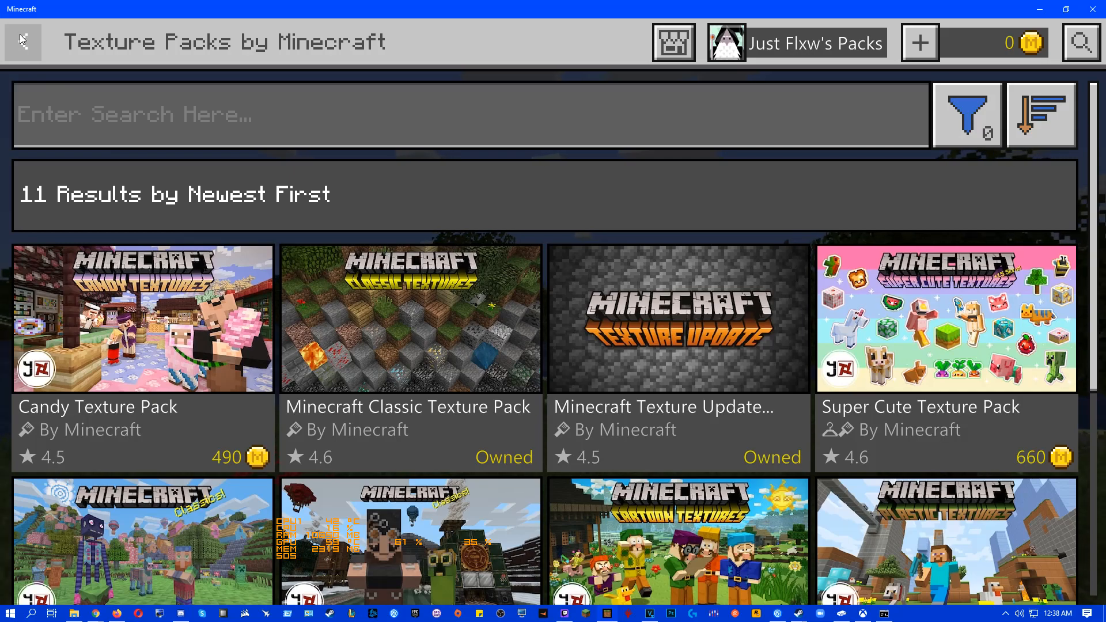
click(23, 41)
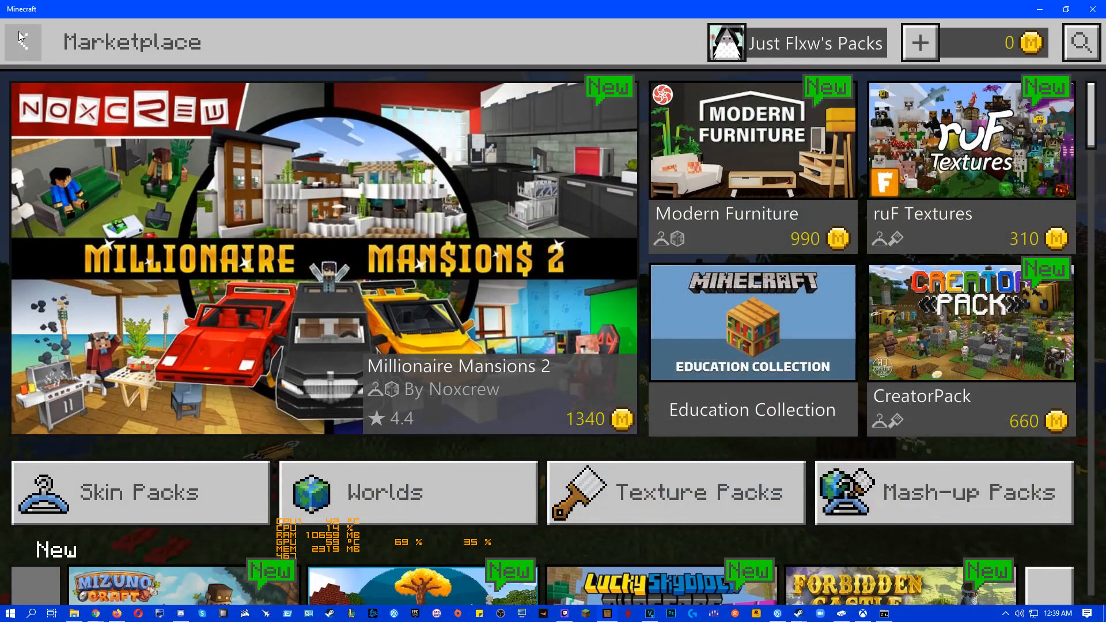
Leave the marketplace and bring up the Xbox Beta app download page in Chrome
click(22, 41)
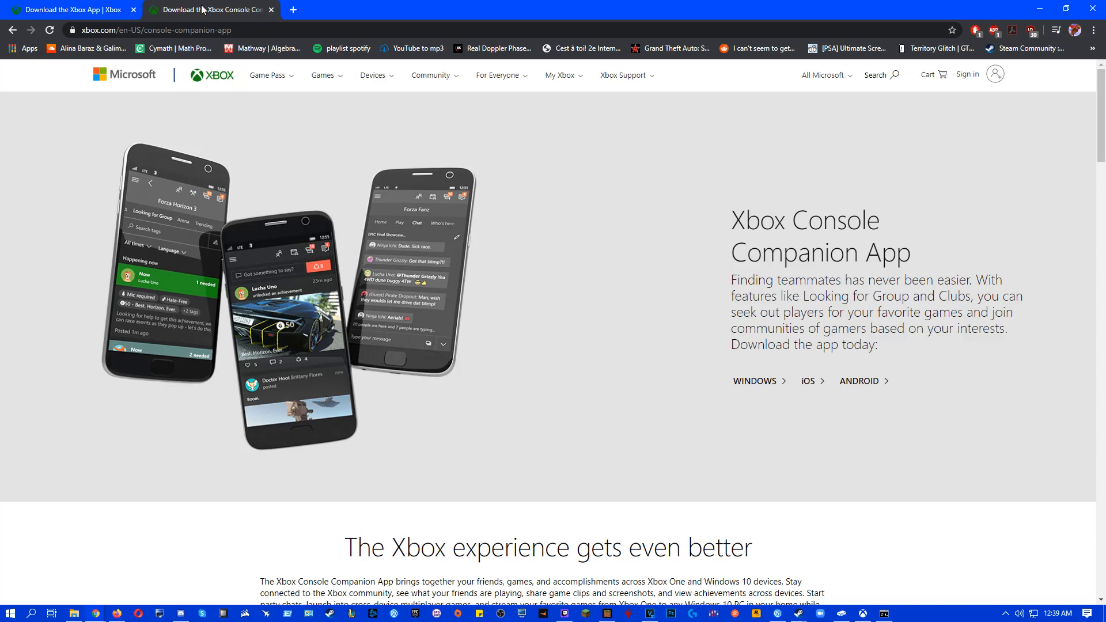
click(71, 10)
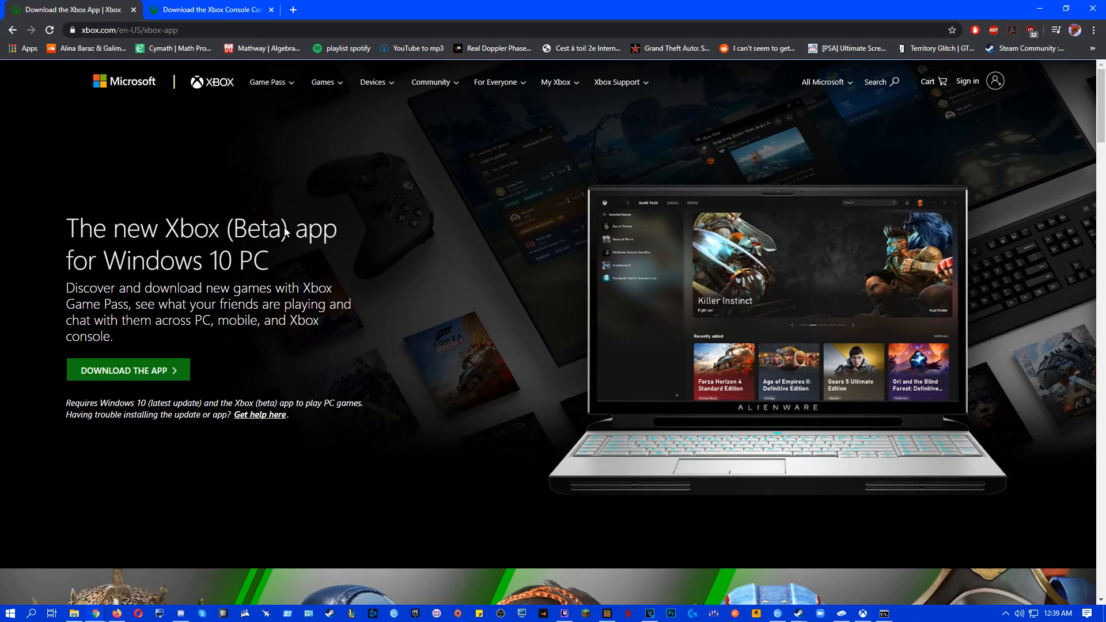
mouse_move(344, 225)
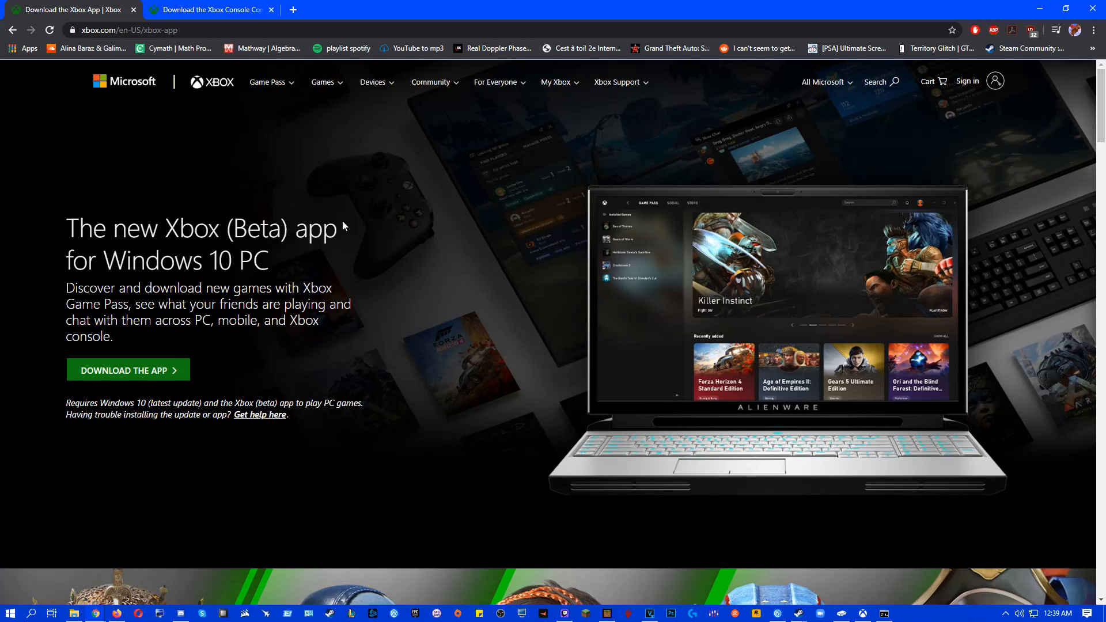
mouse_move(341, 256)
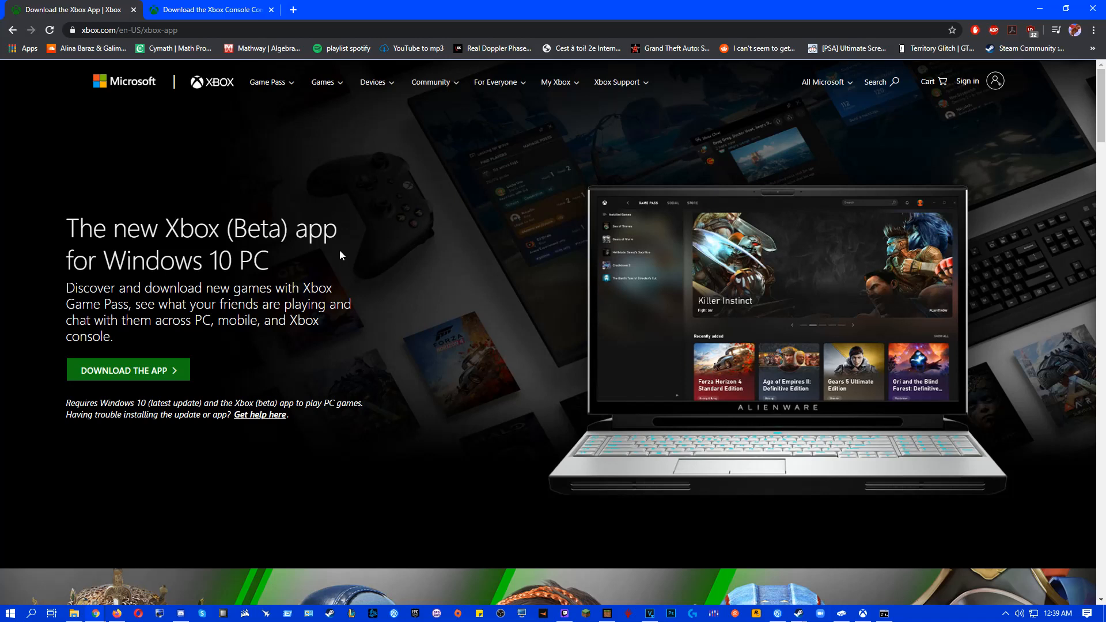
mouse_move(326, 252)
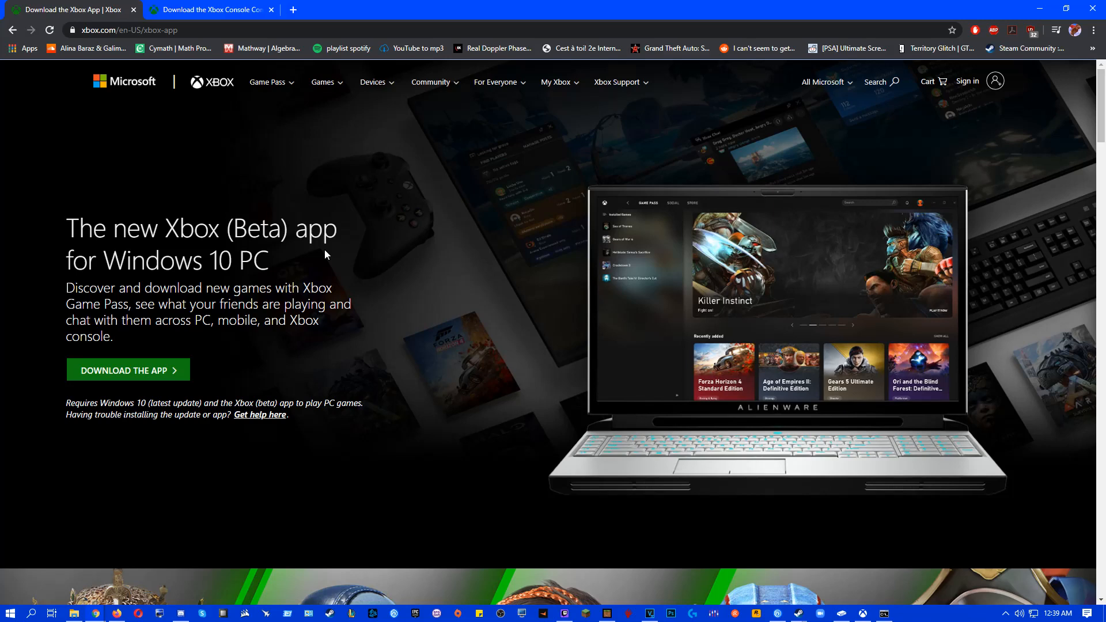
mouse_move(352, 159)
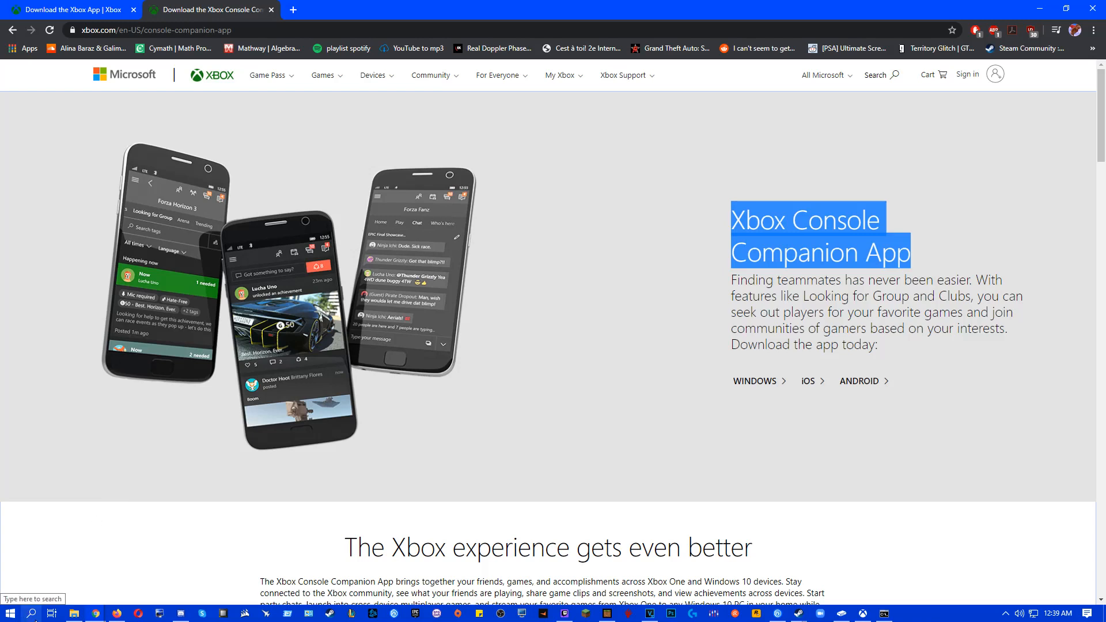
click(32, 612)
text(xbox console companion)
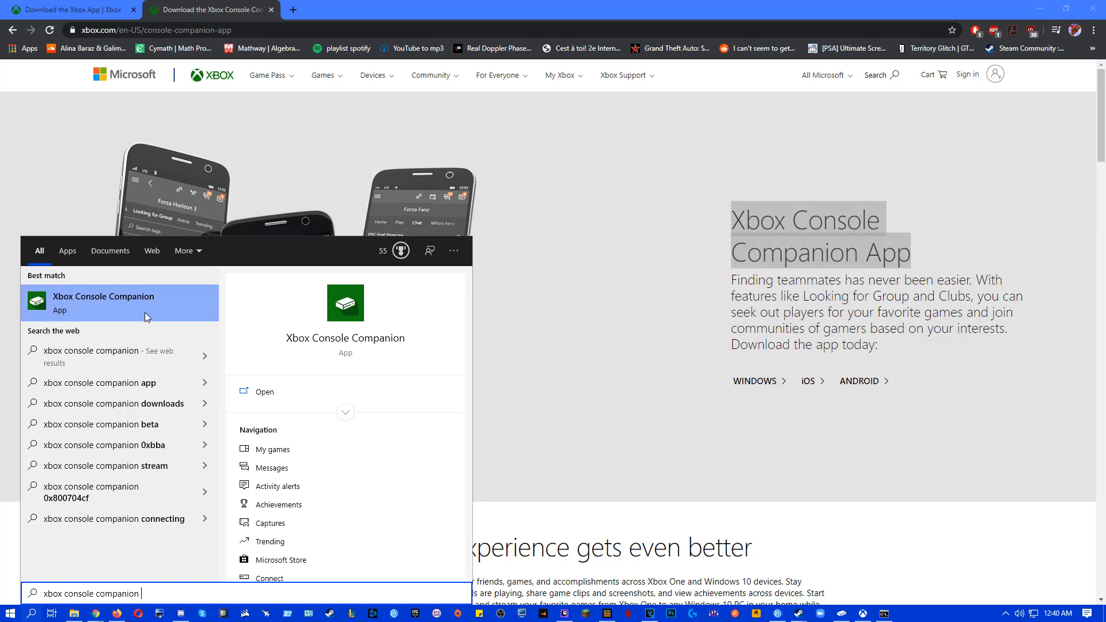
mouse_move(166, 318)
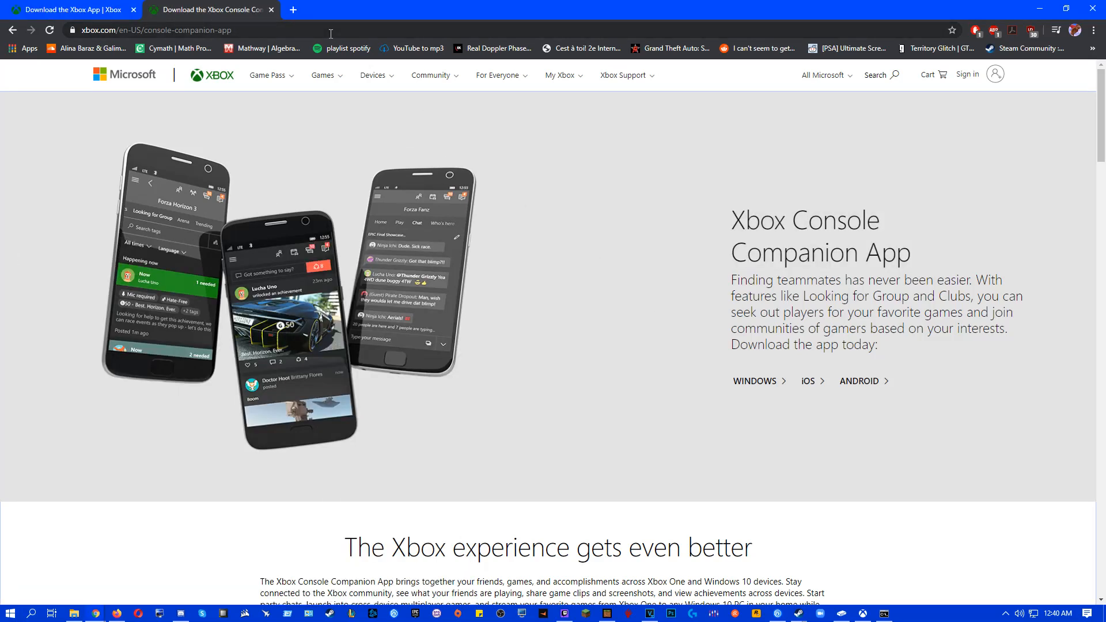
mouse_move(259, 23)
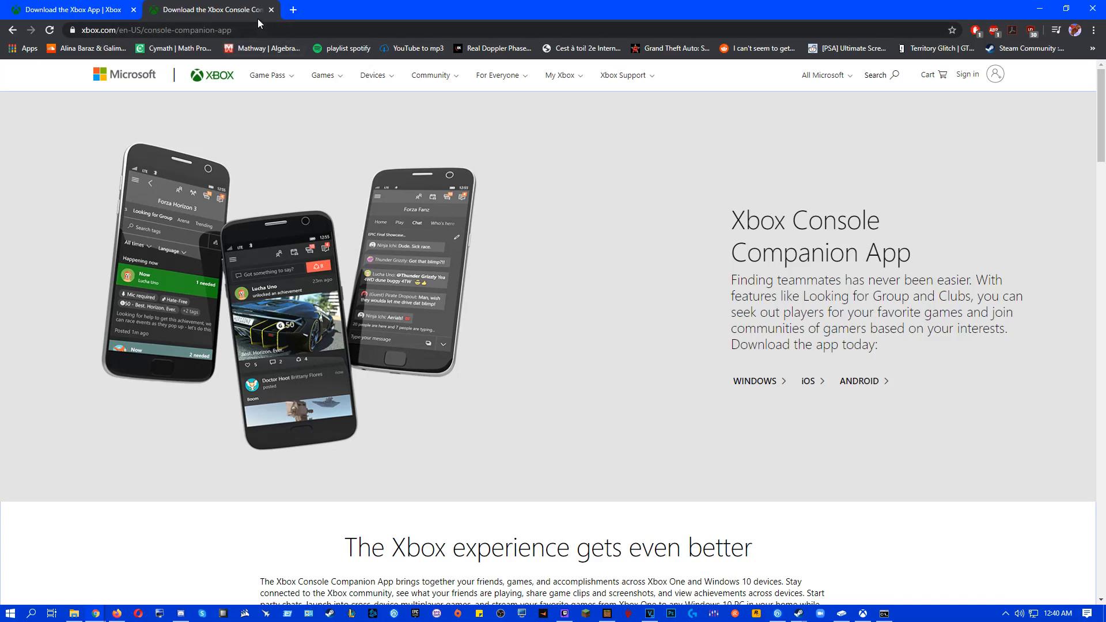
Highlight the heading about the new Xbox Beta app on its download page, then deselect it
click(71, 9)
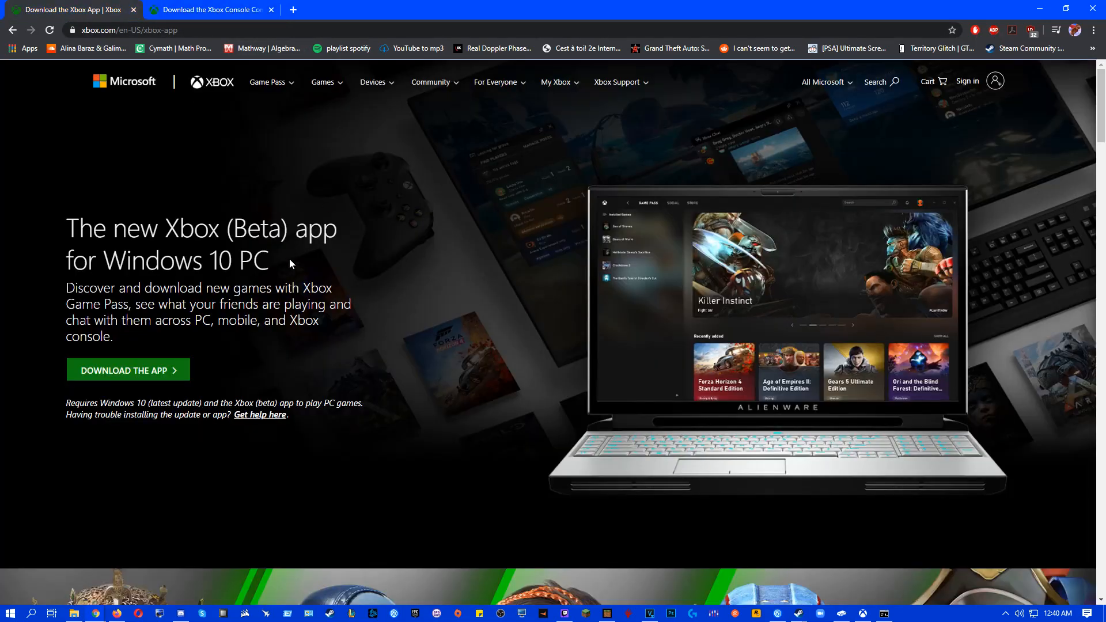
drag(66, 228, 290, 264)
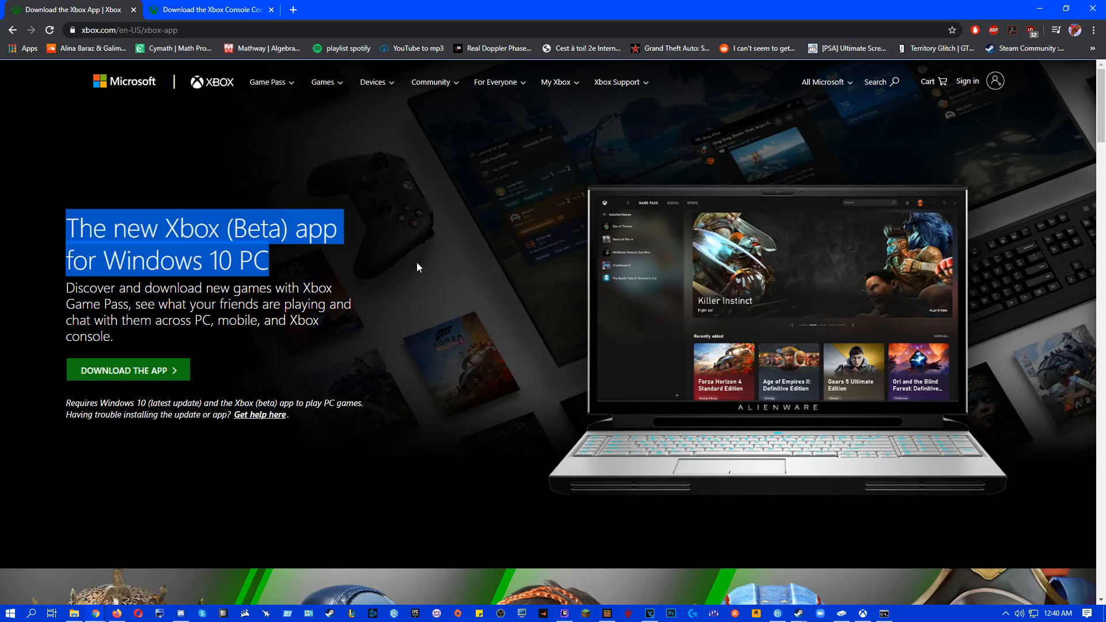
click(719, 491)
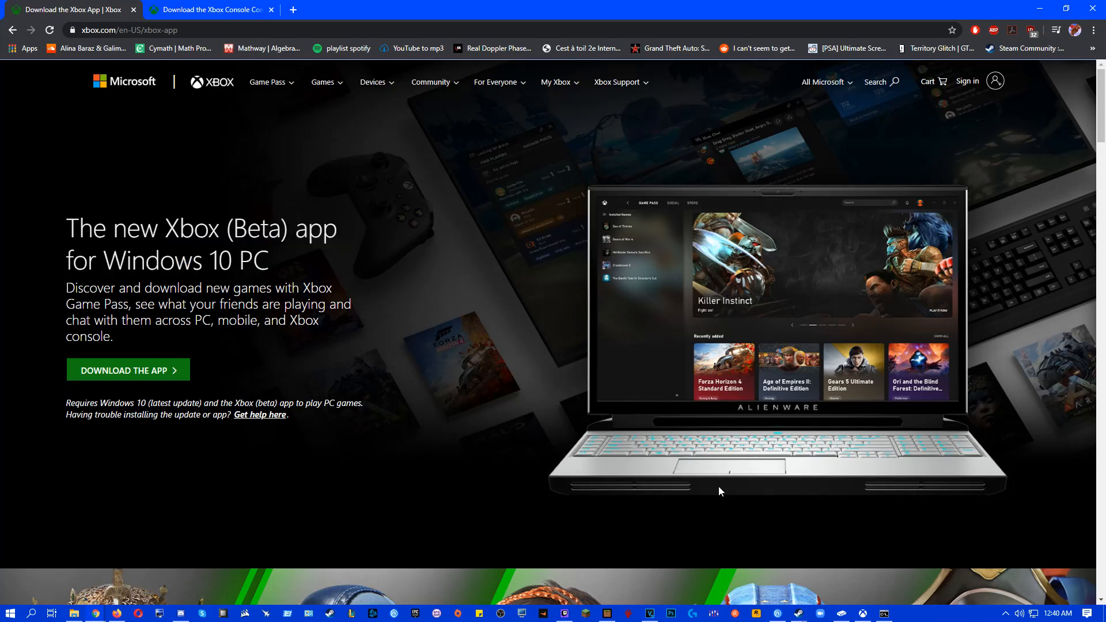
mouse_move(158, 589)
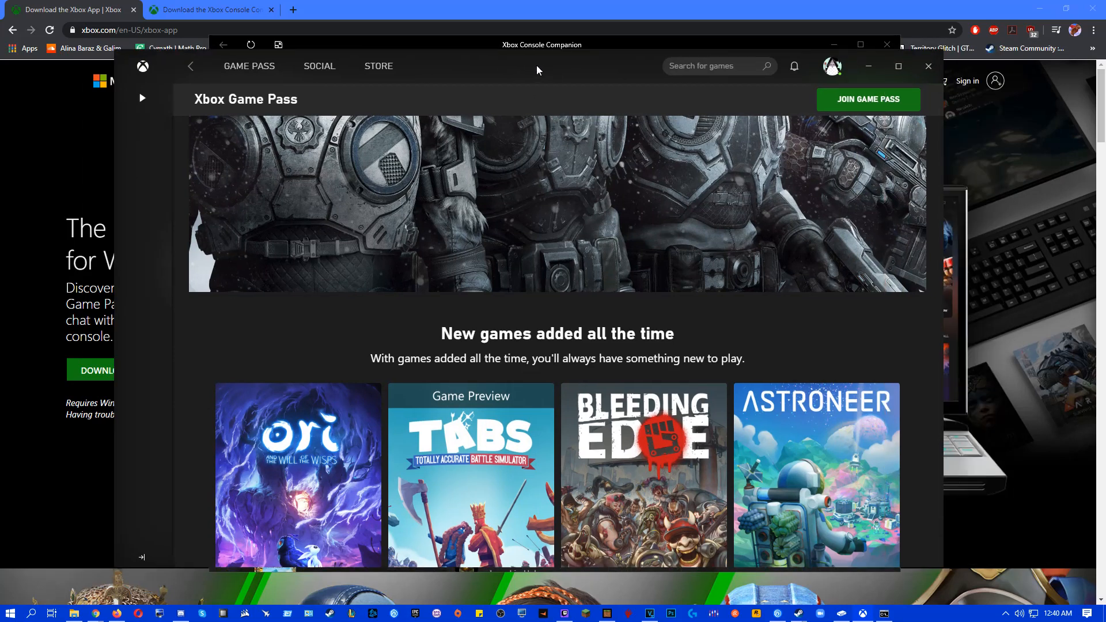
mouse_move(517, 73)
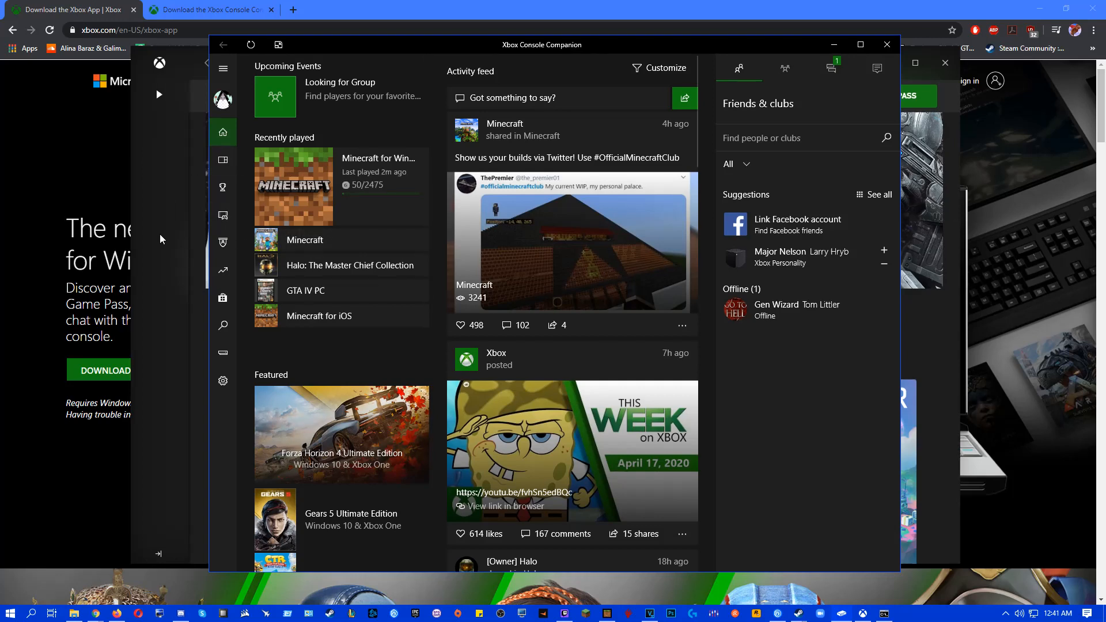
Bring the Xbox app's Game Pass window forward and focus its game search box
click(266, 62)
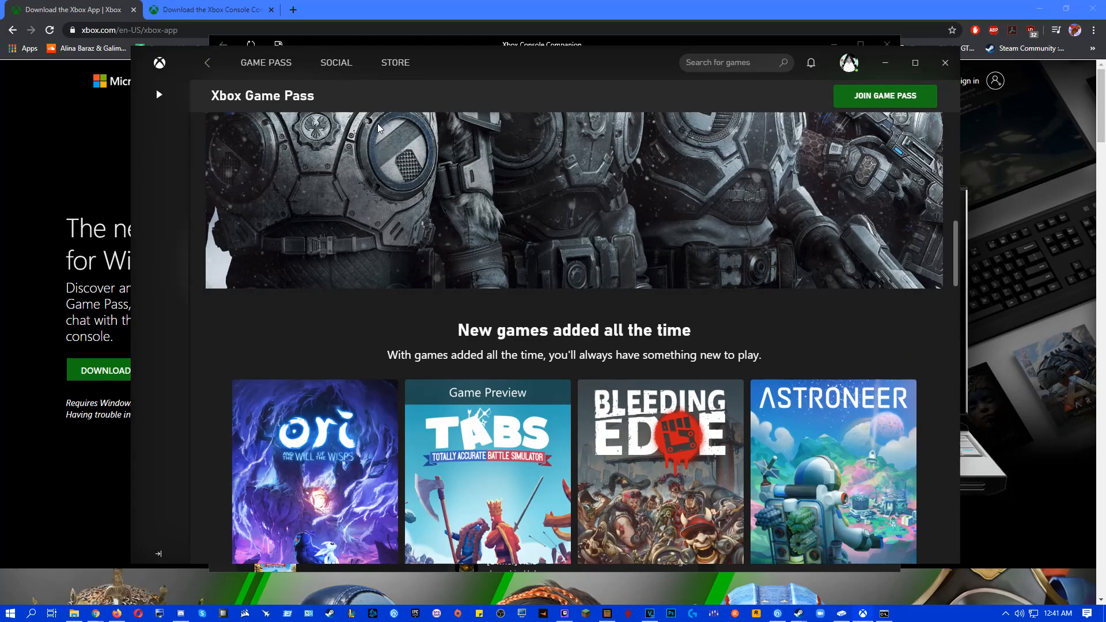
mouse_move(444, 124)
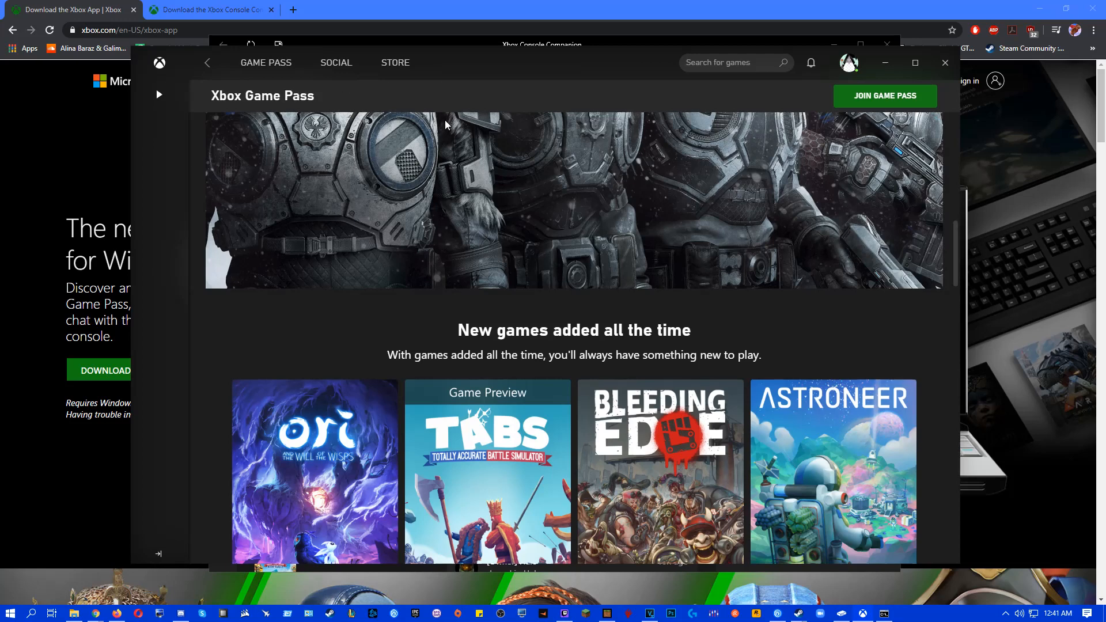
click(737, 62)
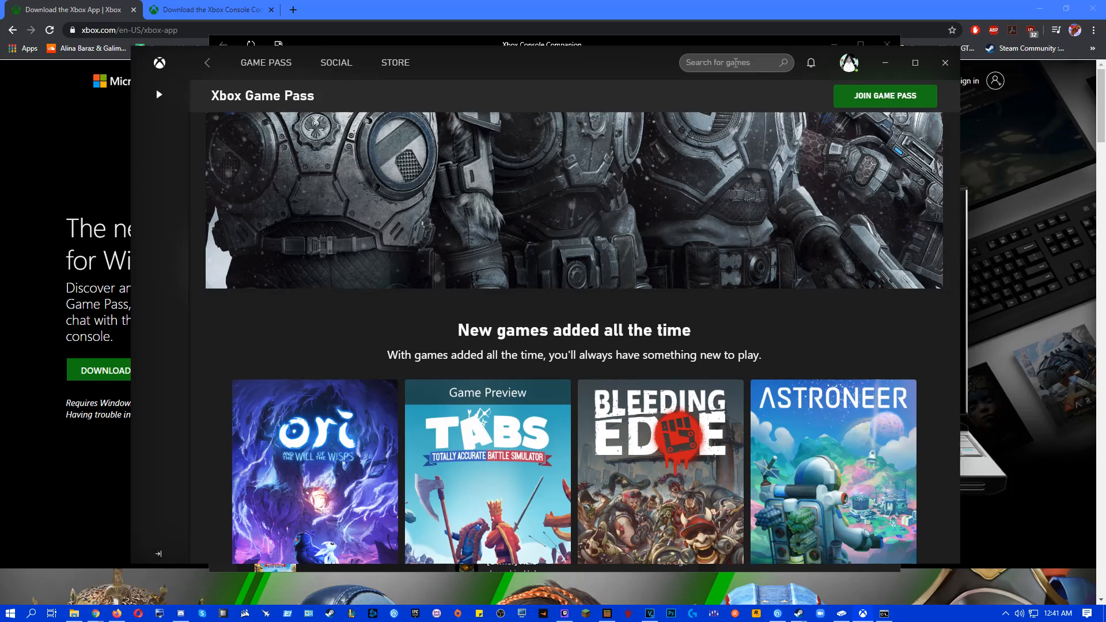
click(734, 62)
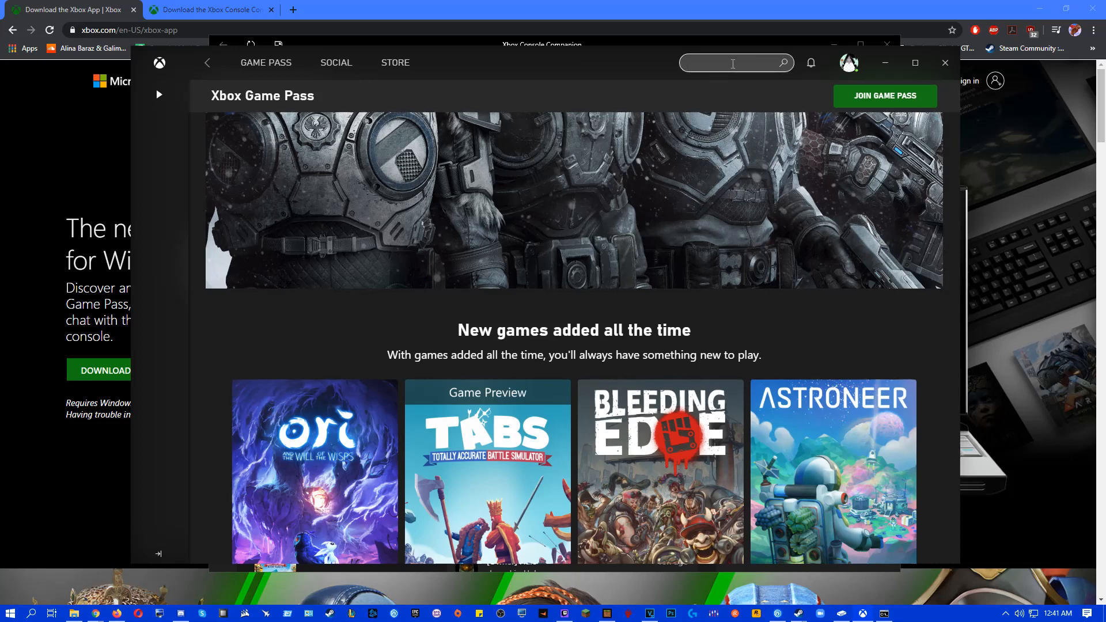
mouse_move(919, 563)
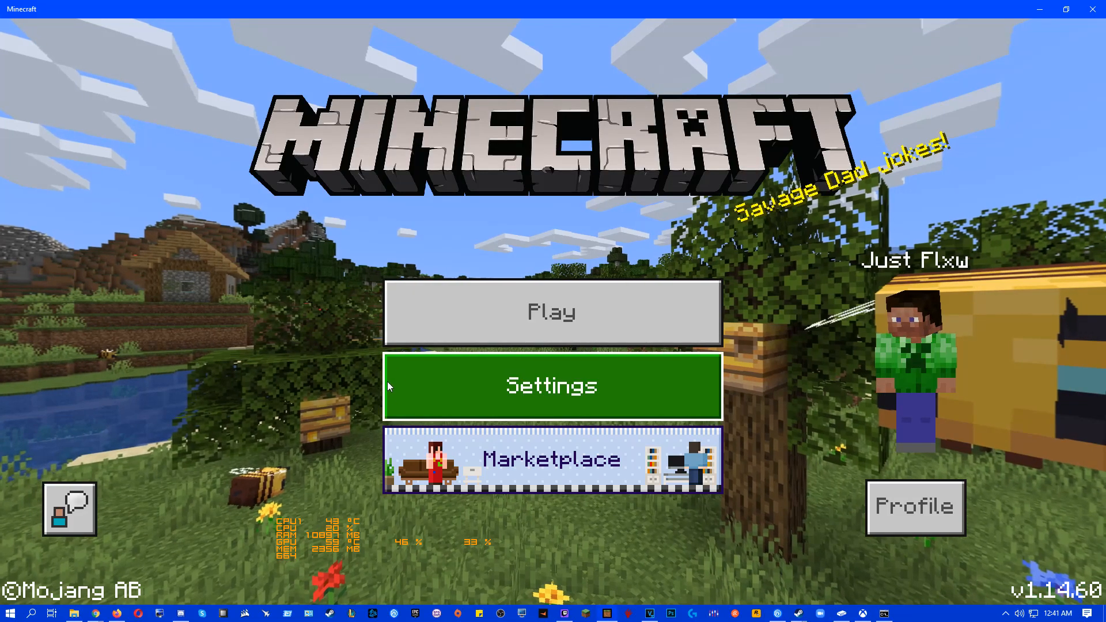
mouse_move(533, 196)
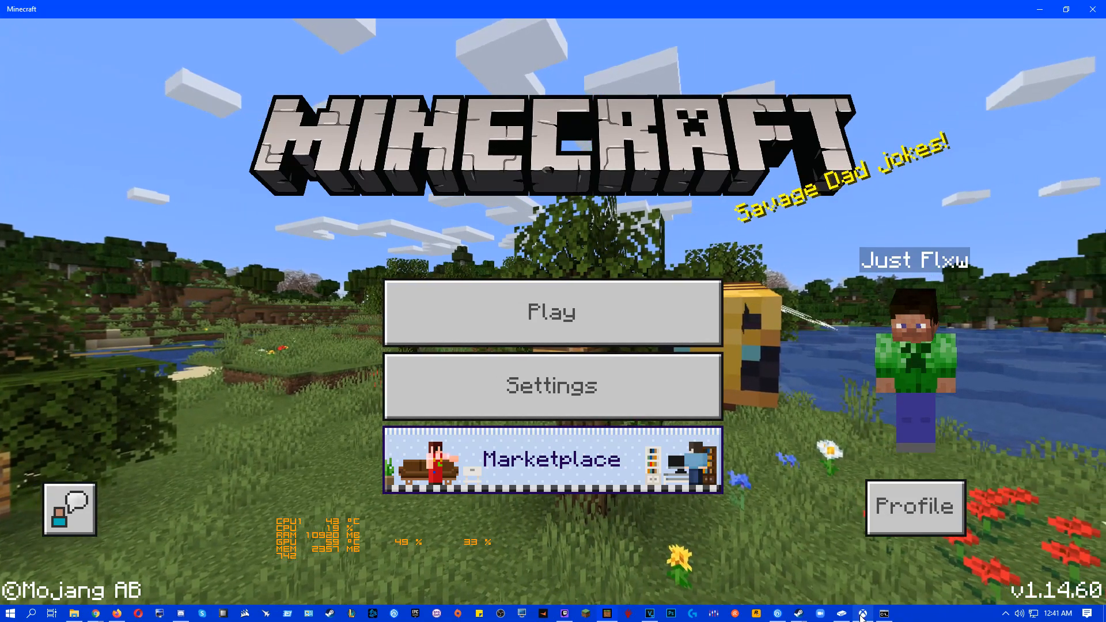
click(860, 613)
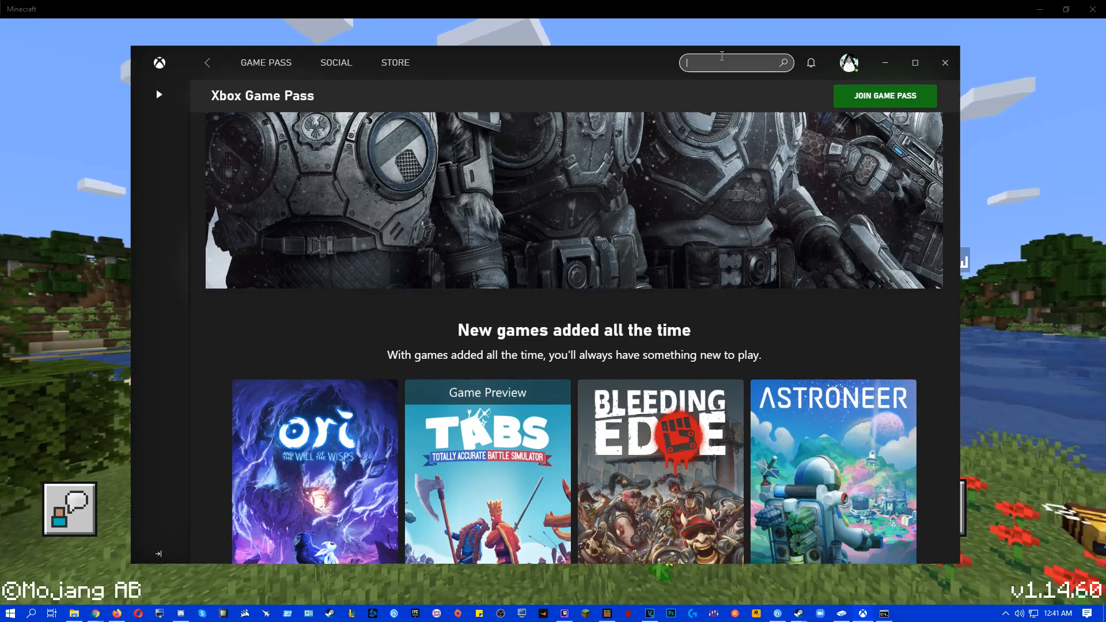
text(minecr)
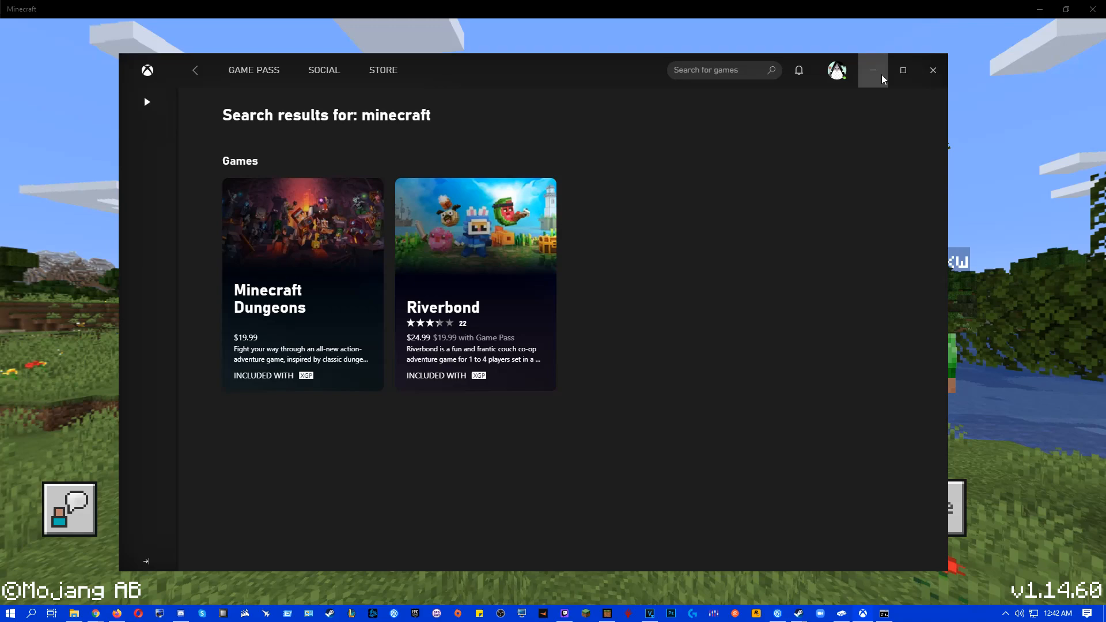
click(872, 70)
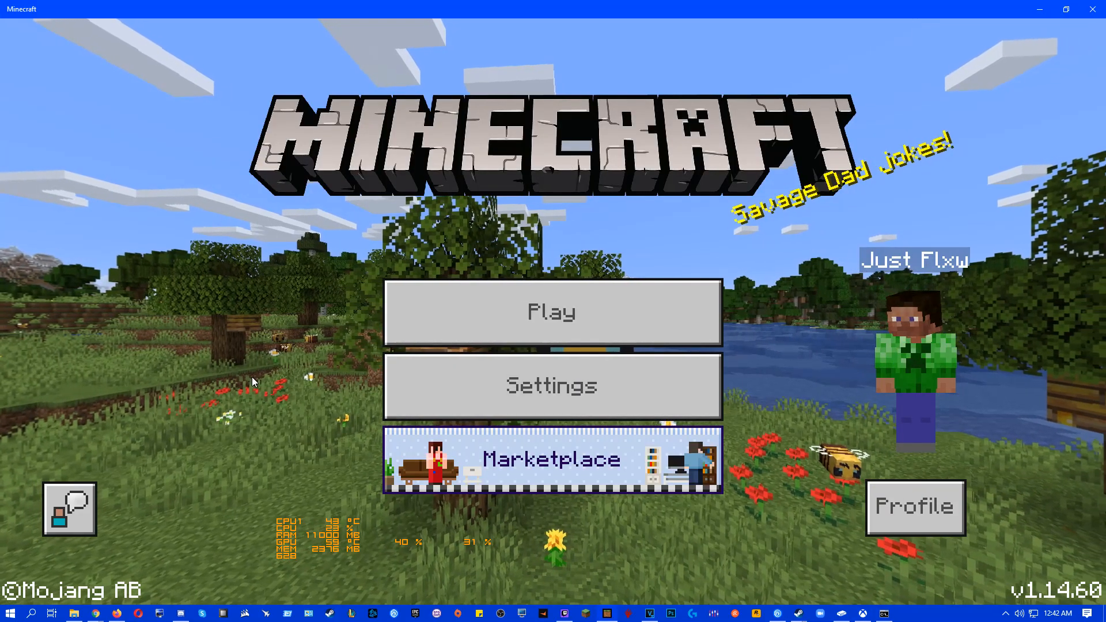